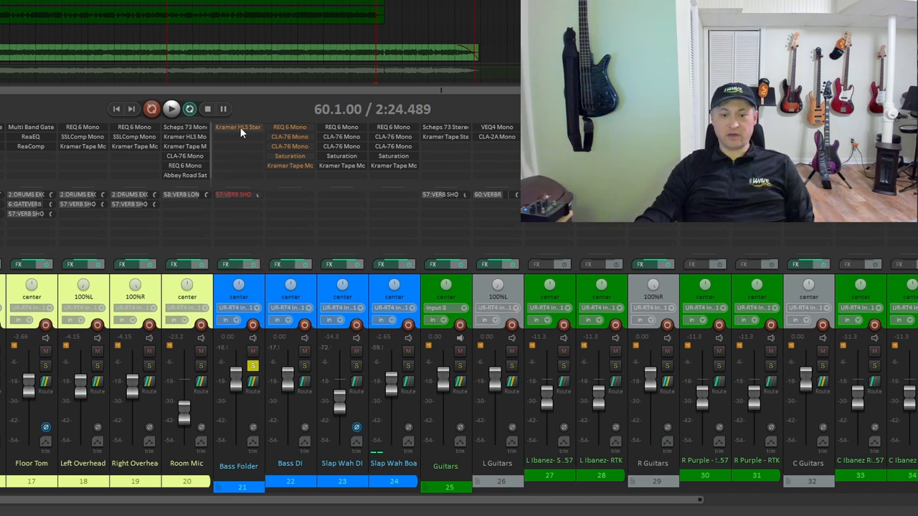
Open the bypassed Kramer HLS Stereo plugin window from the Bass Folder FX slot
{"action": "double_click", "coordinate": [238, 127]}
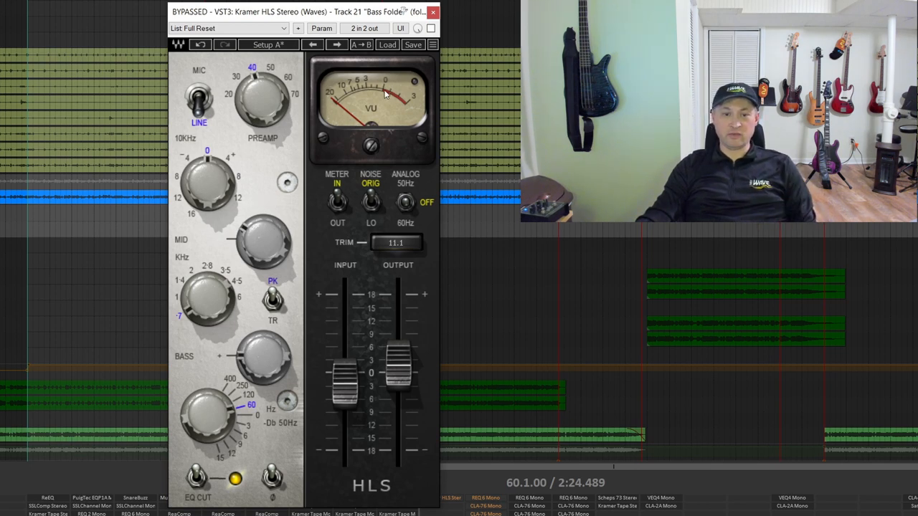
{"action": "mouse_move", "coordinate": [387, 98]}
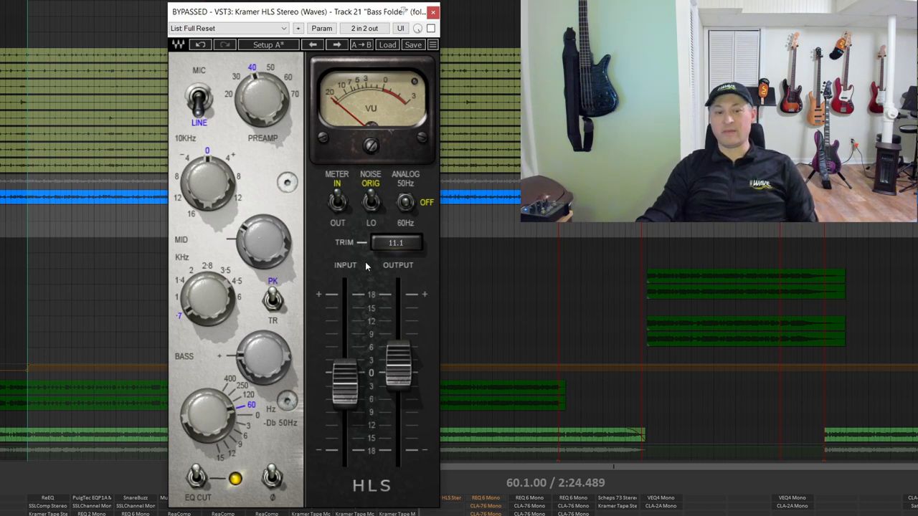
{"action": "mouse_move", "coordinate": [416, 119]}
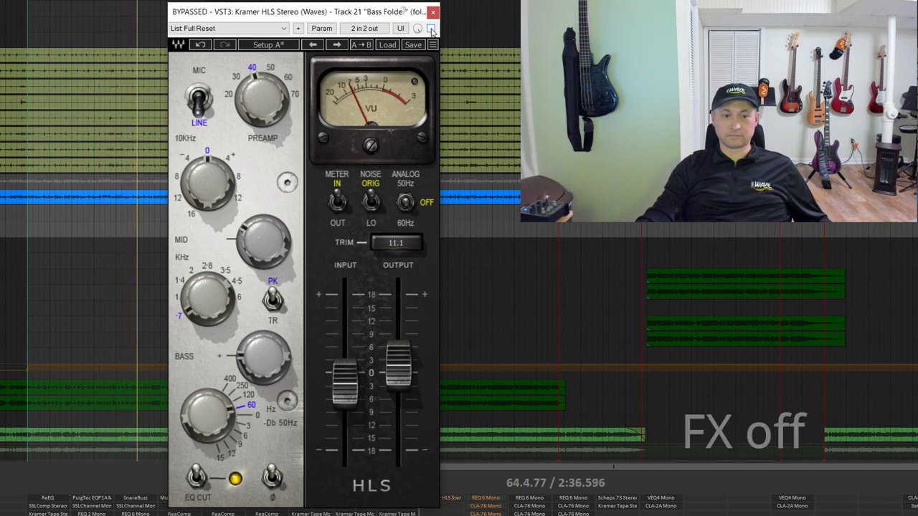
Toggle the Kramer HLS Stereo bypass checkbox to compare on and off
{"action": "left_click", "coordinate": [431, 28]}
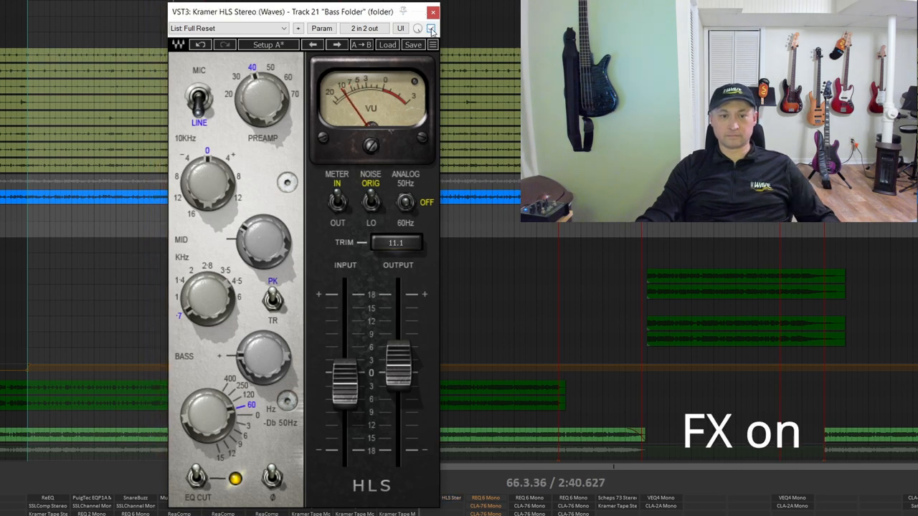
{"action": "left_click", "coordinate": [430, 28]}
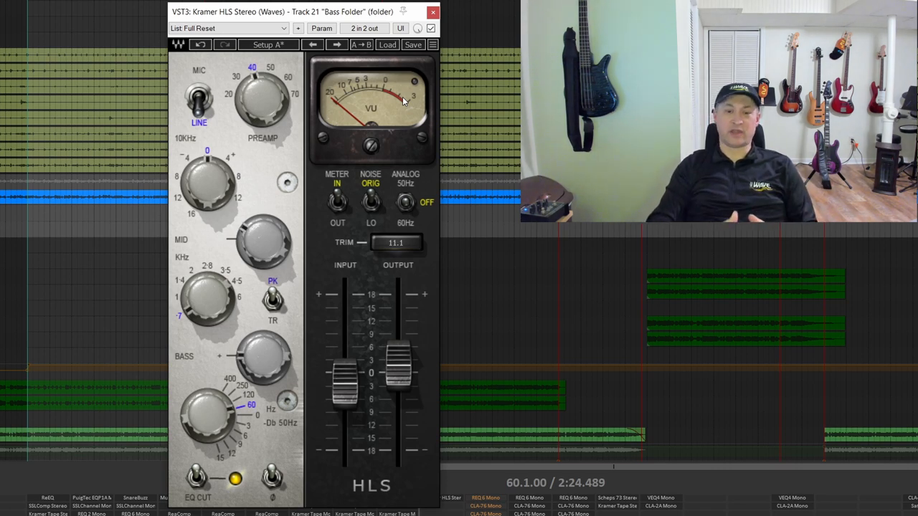
{"action": "mouse_move", "coordinate": [439, 85]}
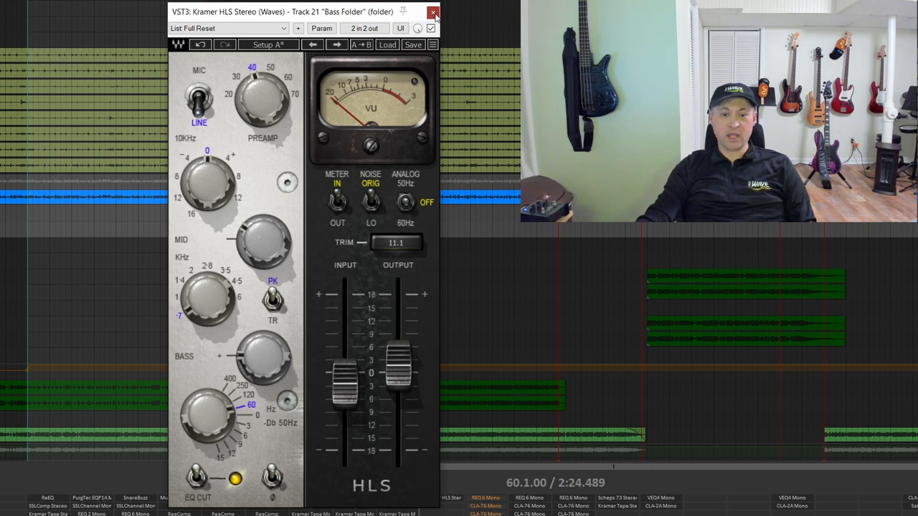
Close the Kramer HLS Stereo plugin window, leaving it active on Bass Folder
{"action": "left_click", "coordinate": [434, 13]}
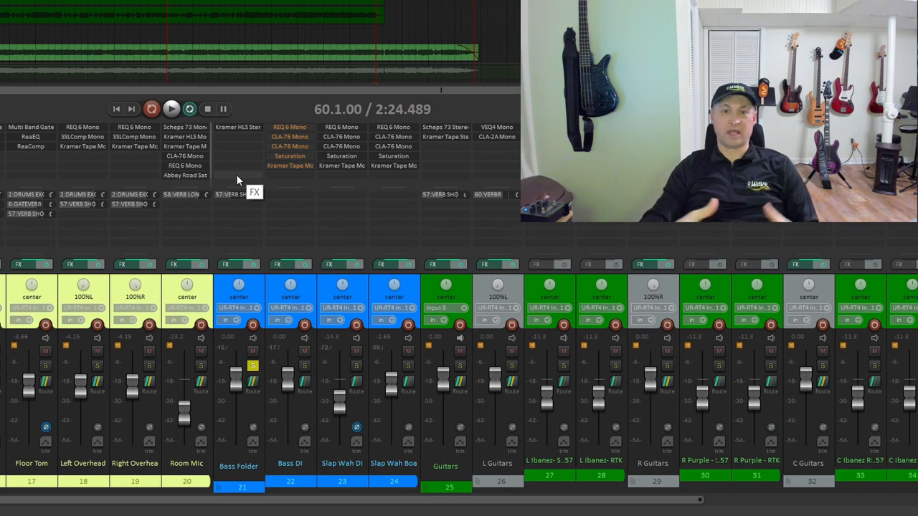
{"action": "mouse_move", "coordinate": [233, 194]}
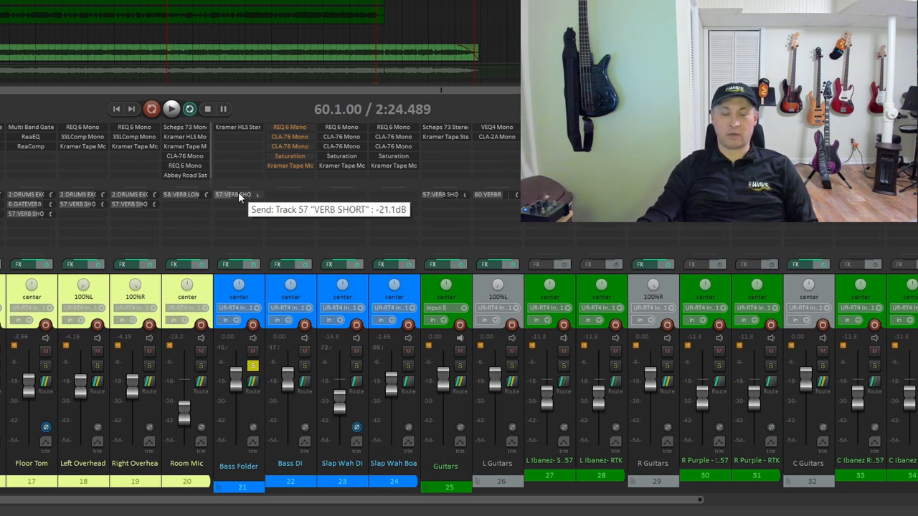
{"action": "mouse_move", "coordinate": [279, 264]}
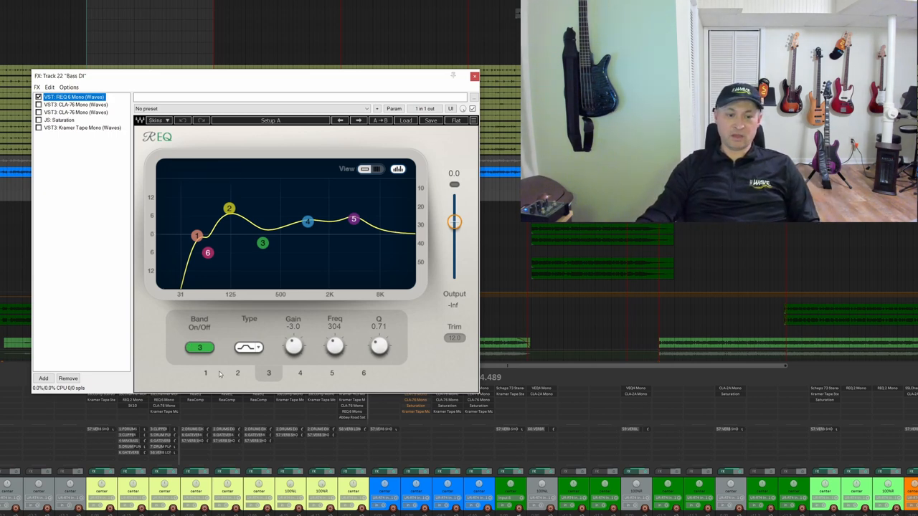
{"action": "left_click", "coordinate": [205, 373]}
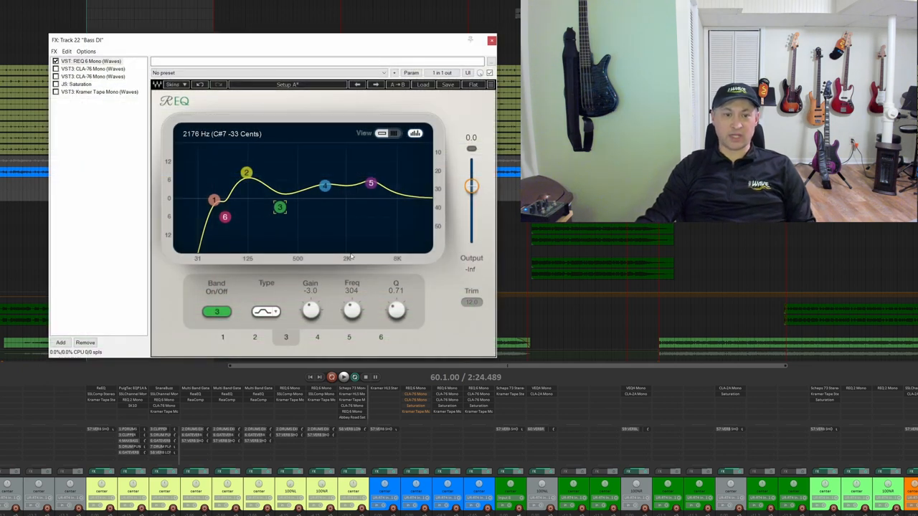
{"action": "mouse_move", "coordinate": [339, 275]}
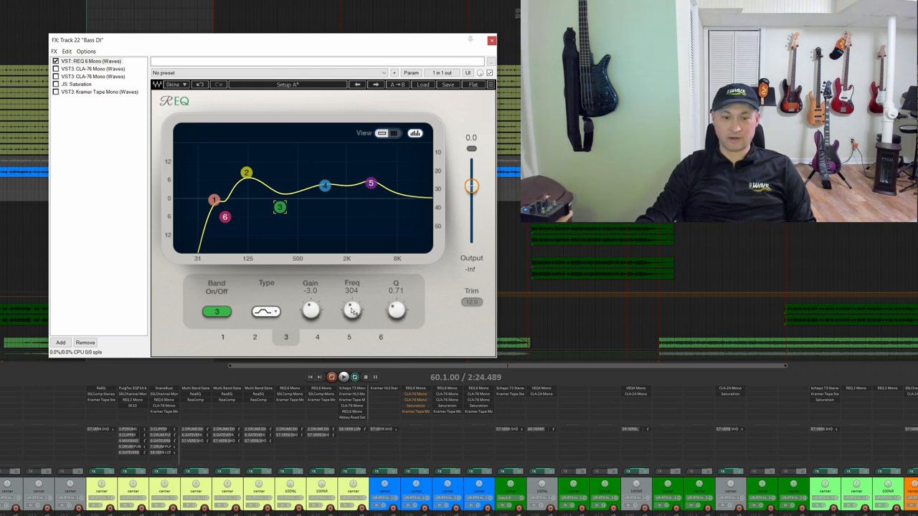
{"action": "left_click_drag", "start_coordinate": [280, 207], "coordinate": [280, 194]}
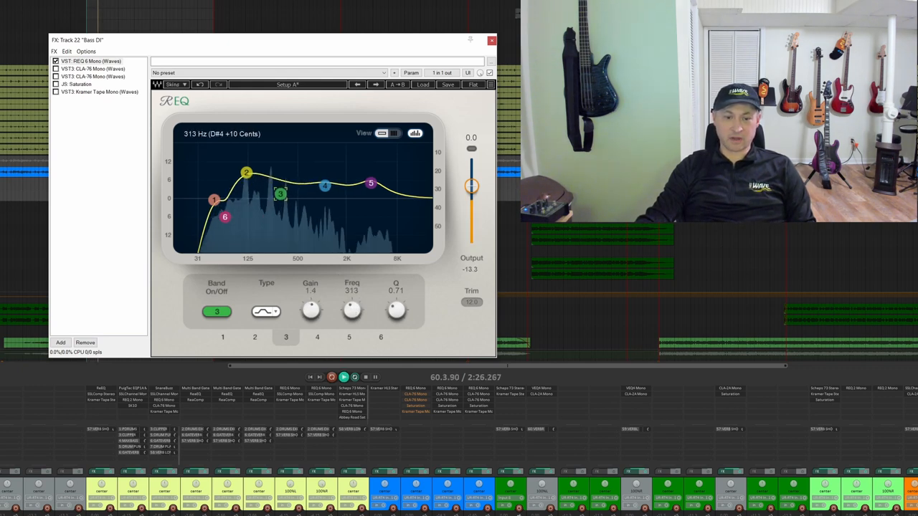
{"action": "left_click_drag", "start_coordinate": [281, 195], "coordinate": [283, 166]}
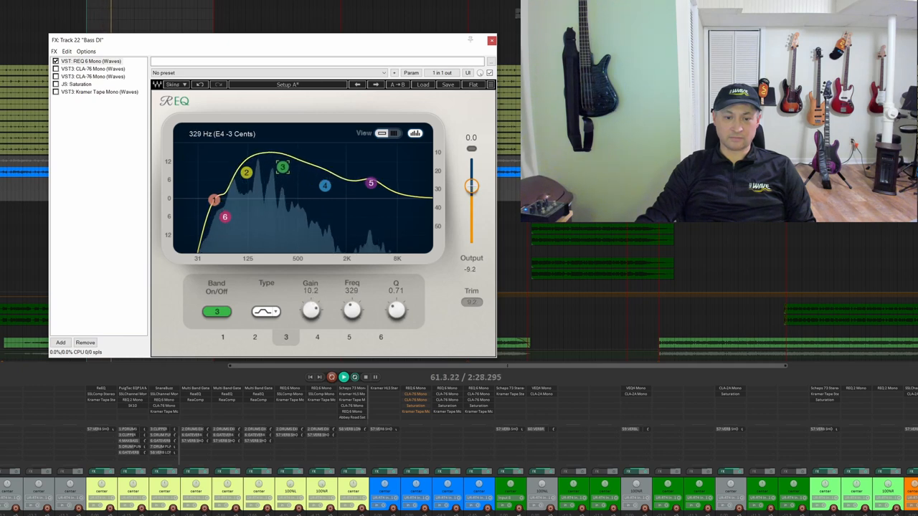
{"action": "left_click_drag", "start_coordinate": [282, 167], "coordinate": [295, 163]}
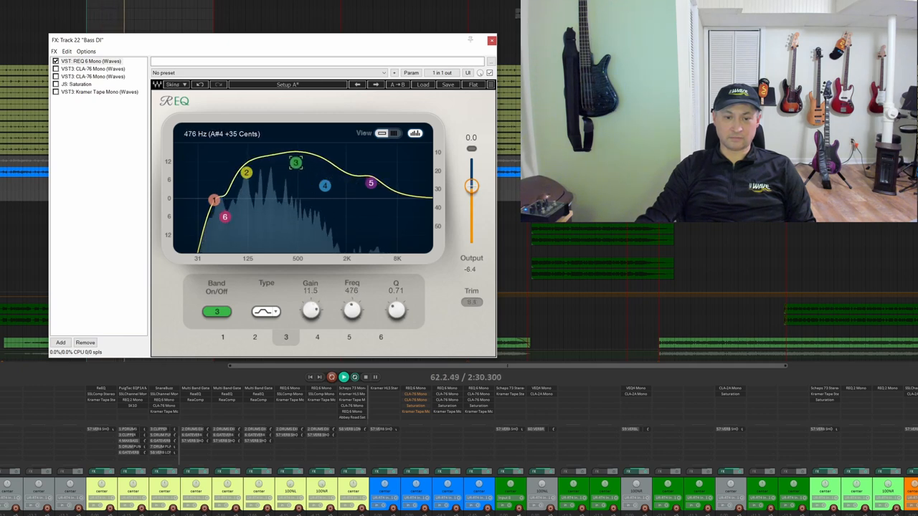
{"action": "left_click_drag", "start_coordinate": [295, 163], "coordinate": [285, 161]}
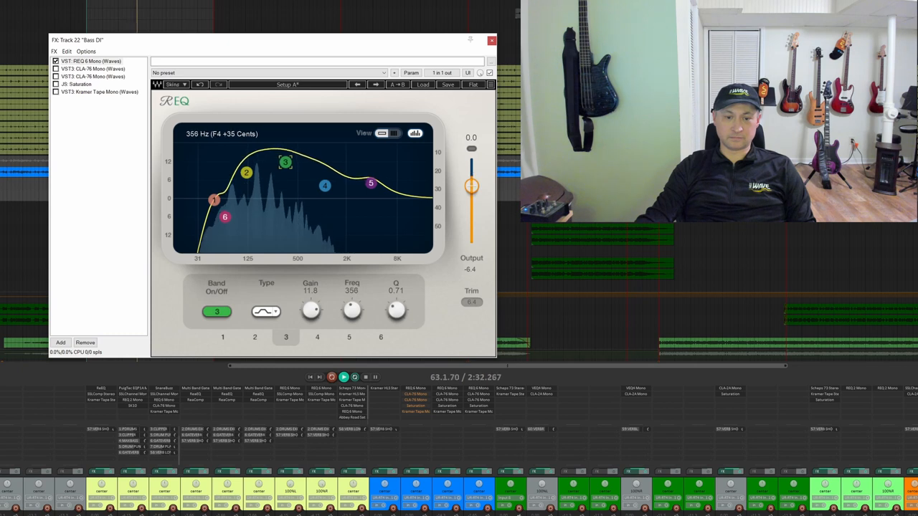
{"action": "left_click_drag", "start_coordinate": [286, 162], "coordinate": [278, 160]}
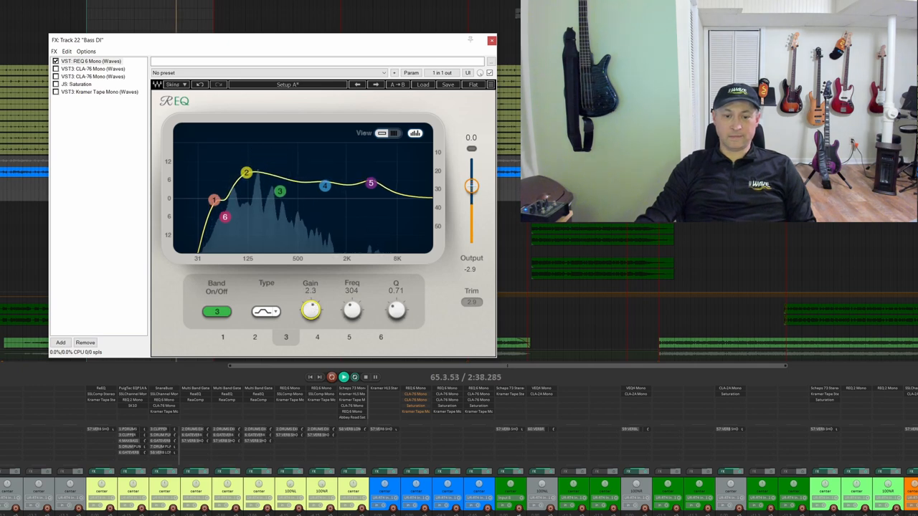
{"action": "left_click_drag", "start_coordinate": [280, 191], "coordinate": [279, 204]}
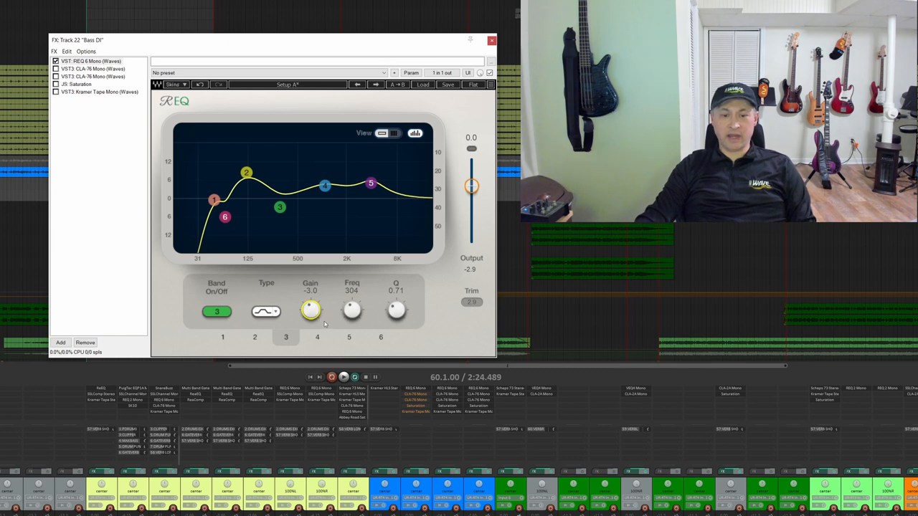
{"action": "left_click", "coordinate": [317, 337]}
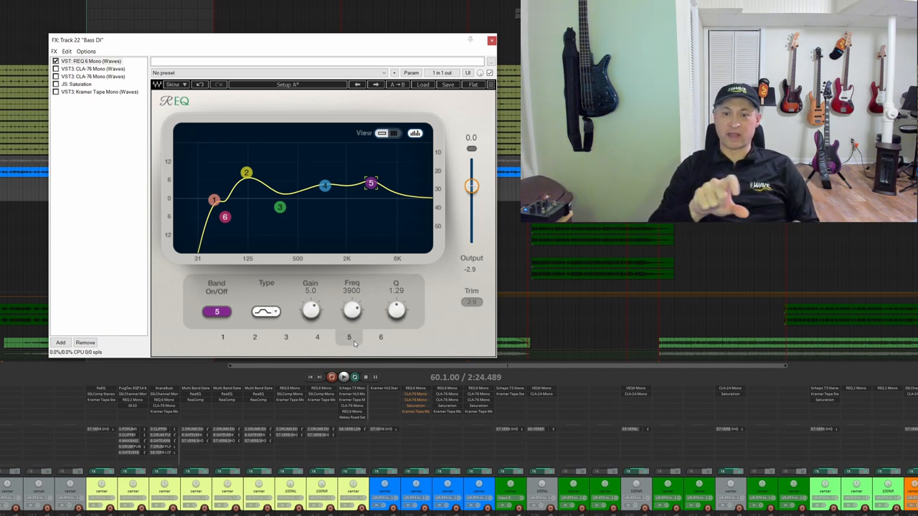
{"action": "left_click", "coordinate": [380, 337]}
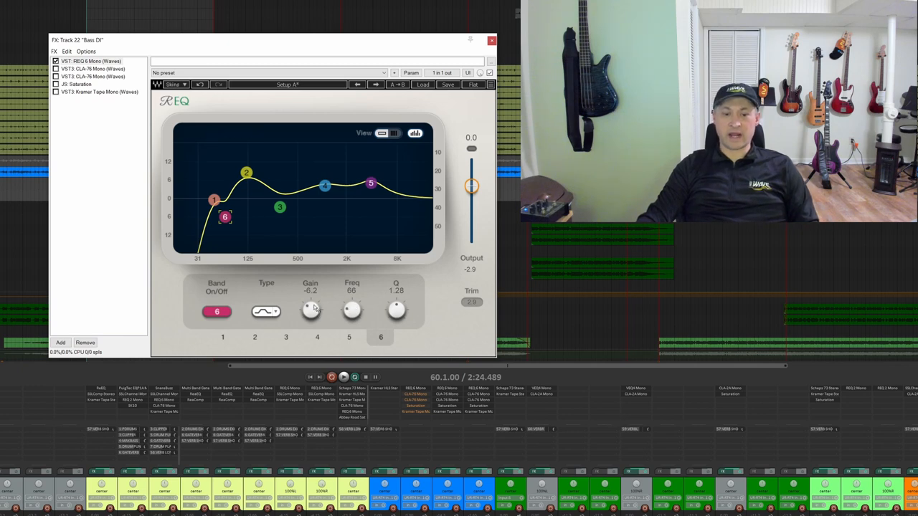
{"action": "mouse_move", "coordinate": [107, 85]}
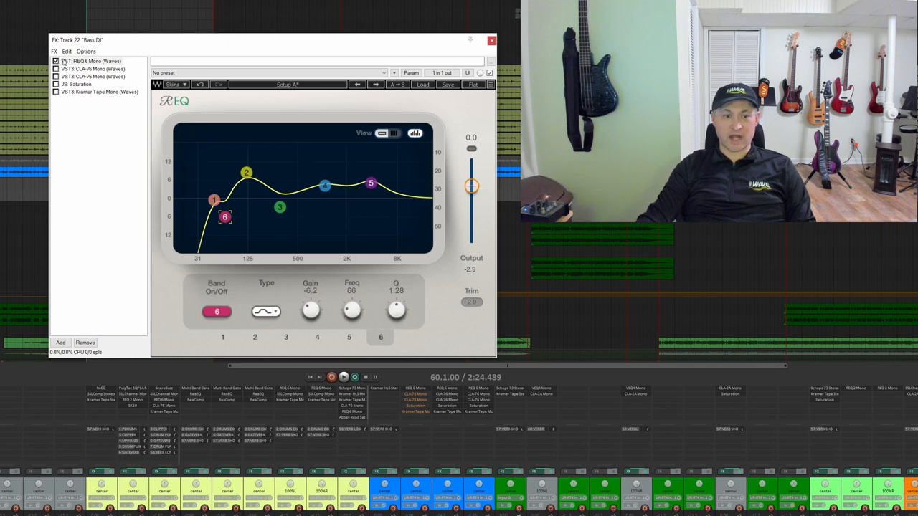
{"action": "left_click", "coordinate": [55, 61]}
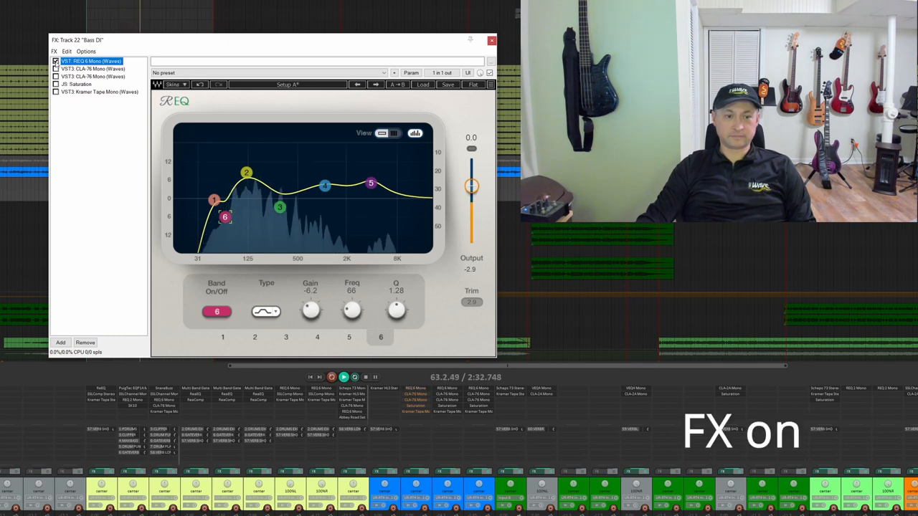
{"action": "left_click", "coordinate": [56, 61]}
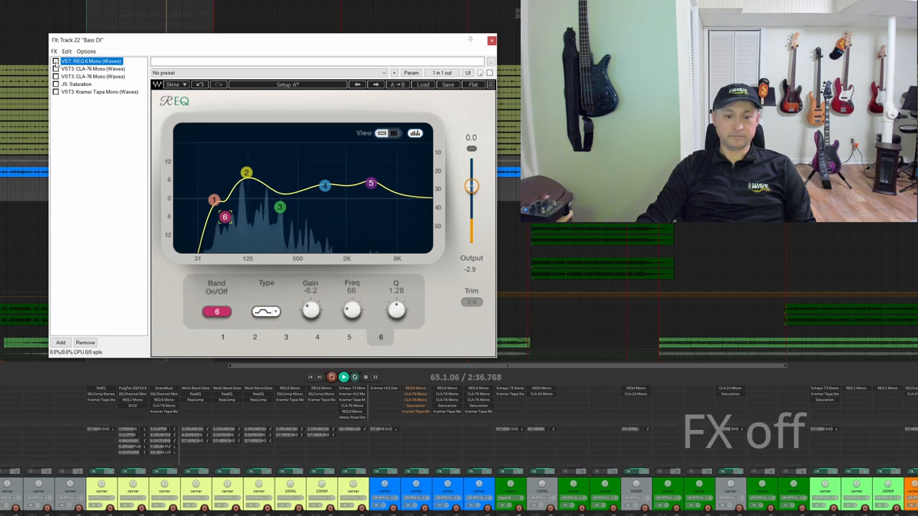
{"action": "left_click", "coordinate": [56, 61]}
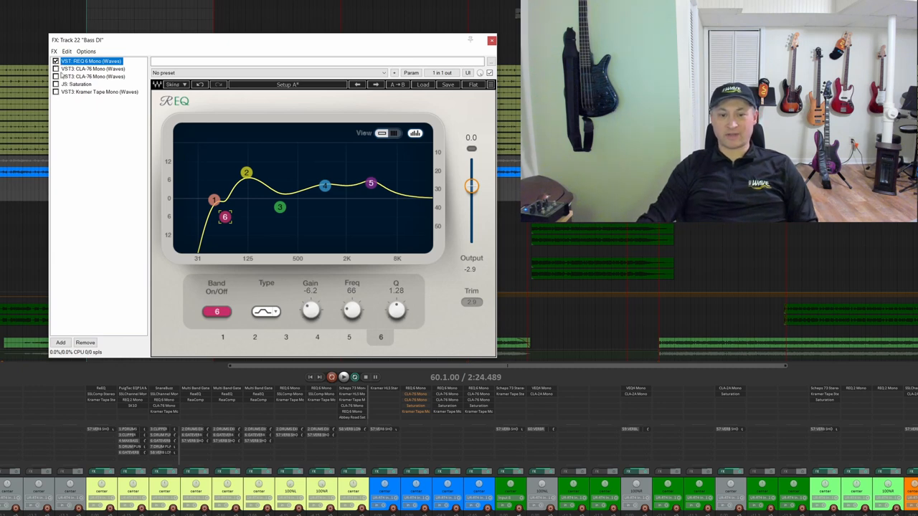
{"action": "mouse_move", "coordinate": [141, 192]}
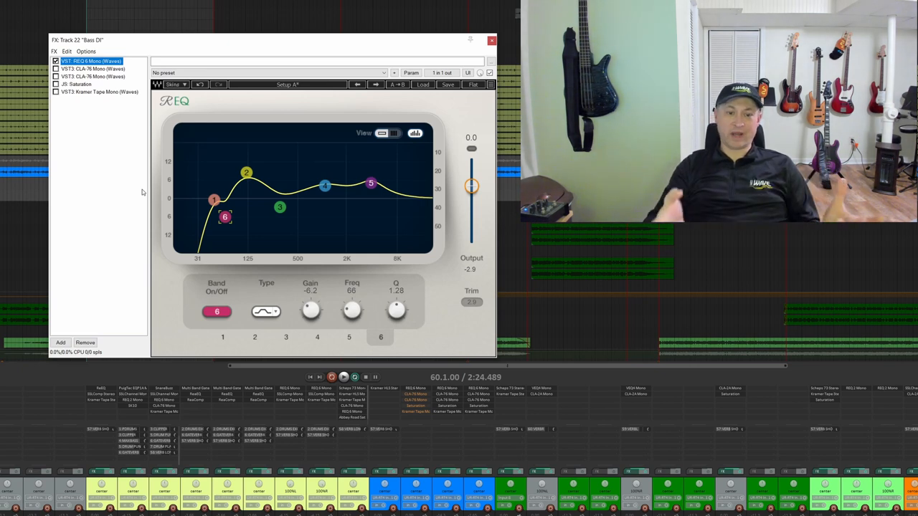
{"action": "mouse_move", "coordinate": [170, 160]}
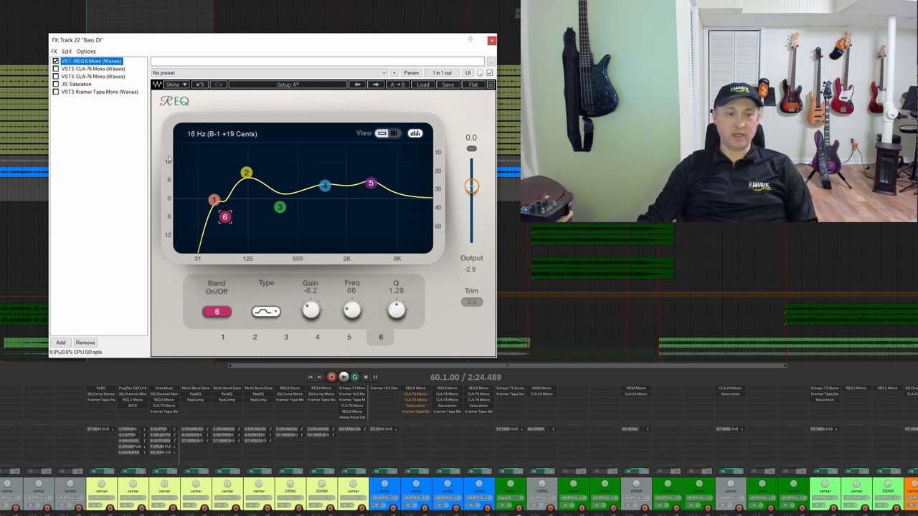
Show the first CLA-76 Mono compressor with its Bass preset in the Bass DI chain
{"action": "left_click", "coordinate": [92, 69]}
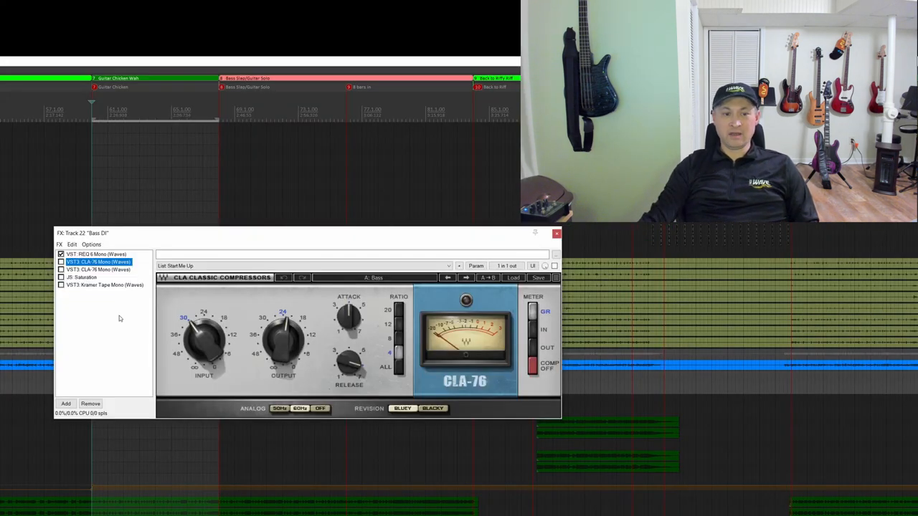
{"action": "mouse_move", "coordinate": [146, 318]}
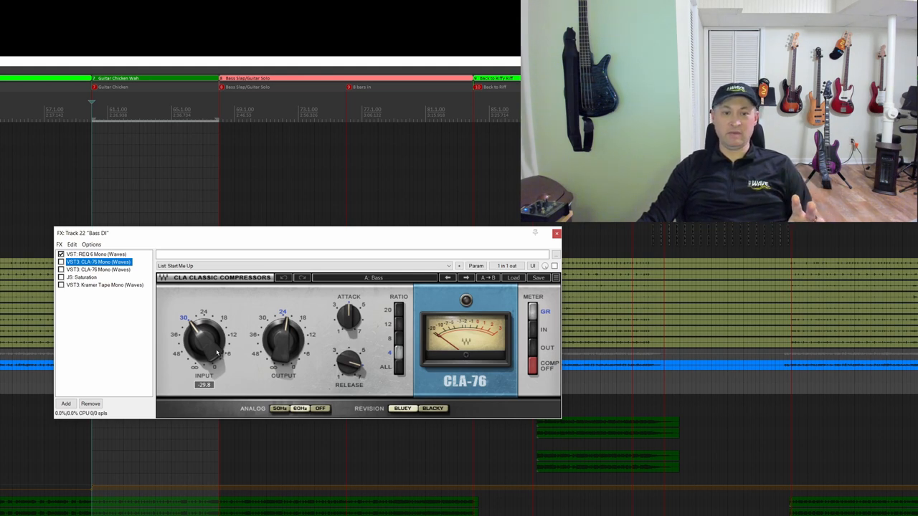
{"action": "left_click_drag", "start_coordinate": [283, 344], "coordinate": [291, 333]}
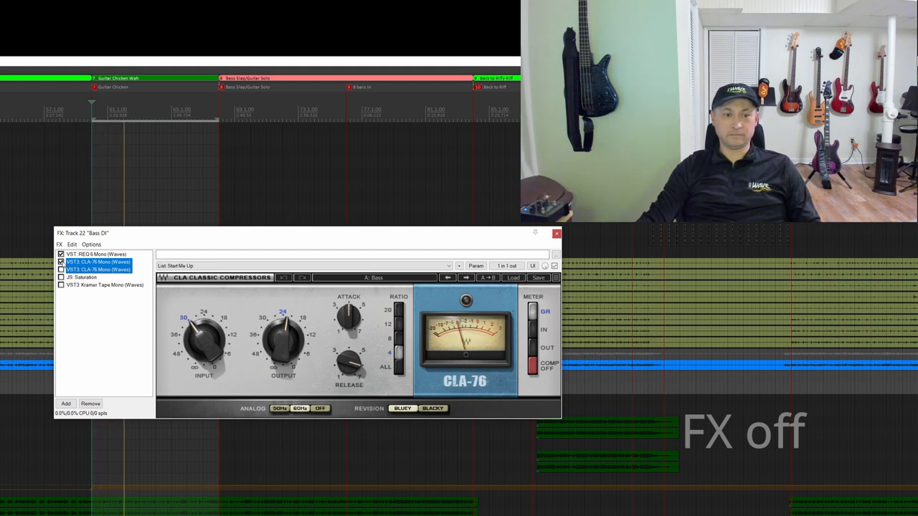
Enable the second CLA-76, bypass both compressors to compare, then re-enable both
{"action": "left_click", "coordinate": [60, 261]}
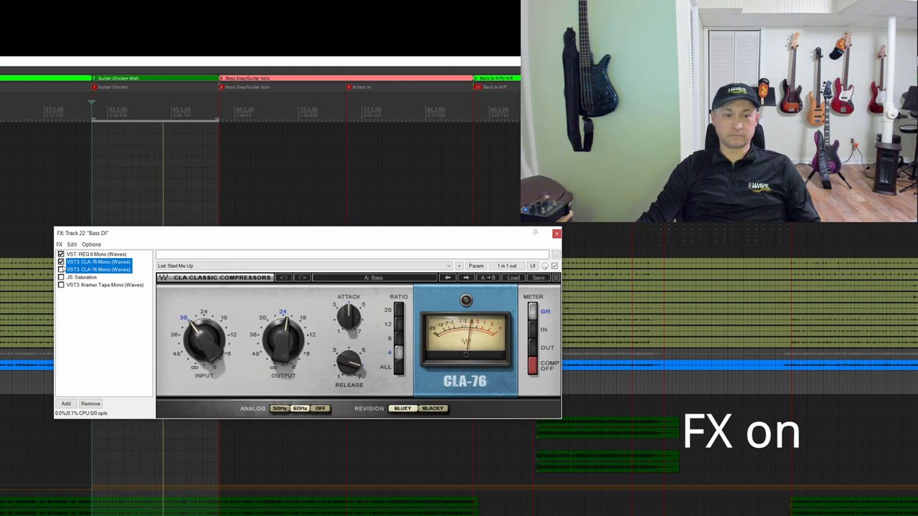
{"action": "left_click", "coordinate": [61, 261]}
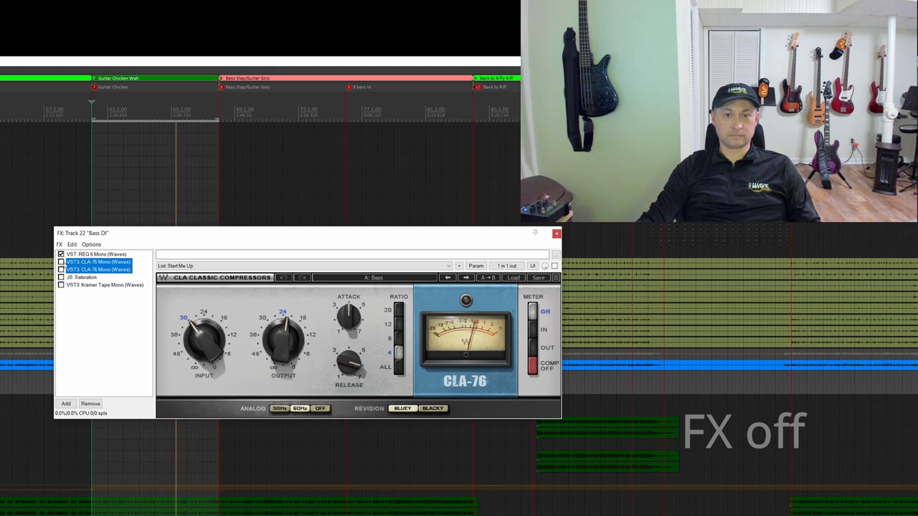
{"action": "left_click", "coordinate": [61, 261]}
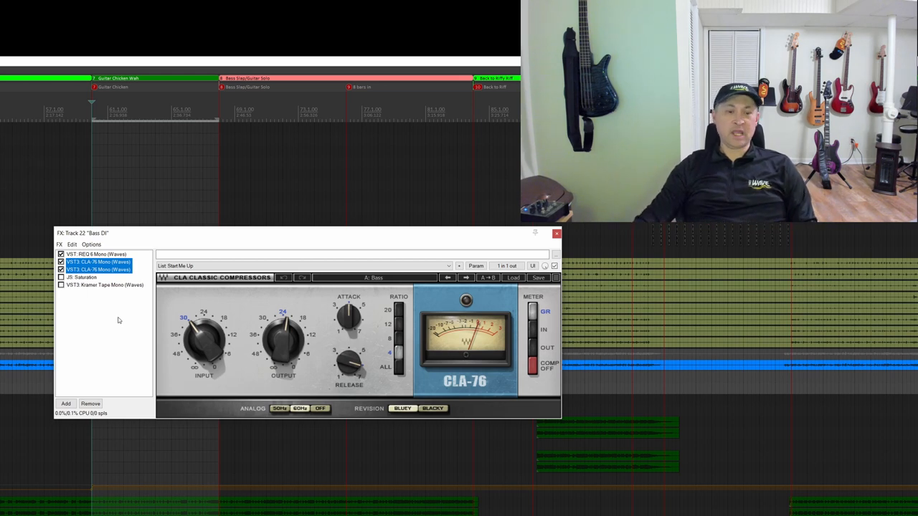
Show JS: Saturation at Amount 100, play the bass, and enable the effect after comparing
{"action": "left_click", "coordinate": [82, 277]}
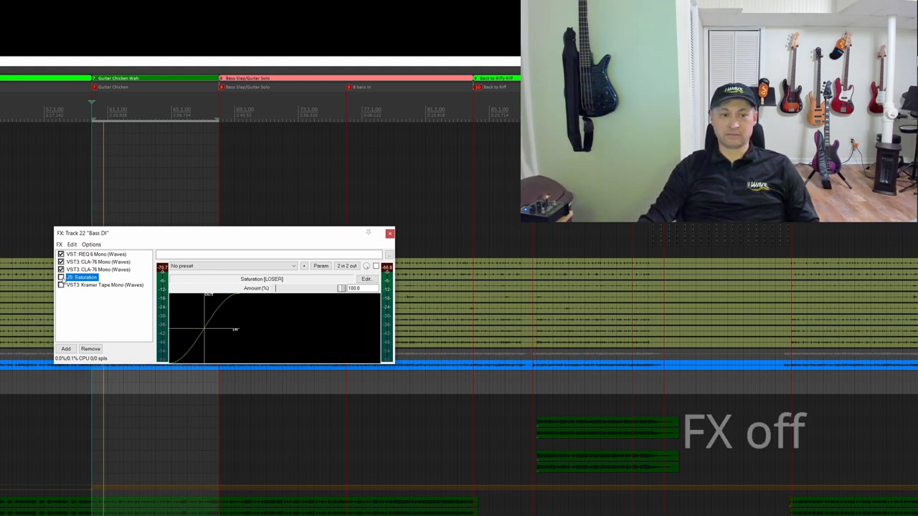
{"action": "left_click", "coordinate": [61, 277]}
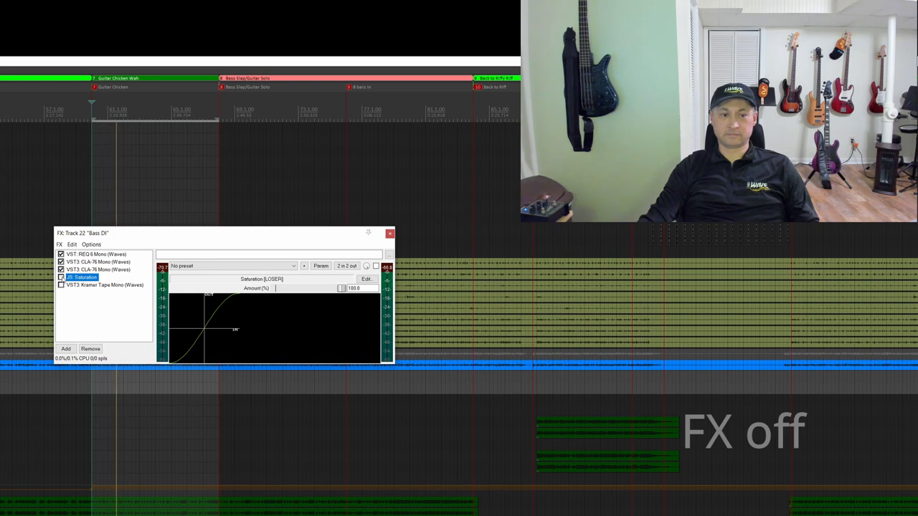
{"action": "left_click", "coordinate": [377, 266]}
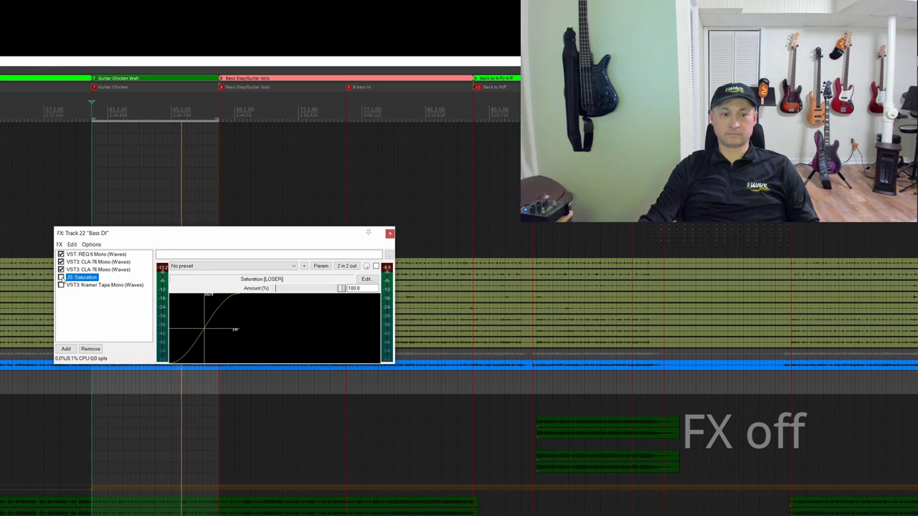
{"action": "left_click", "coordinate": [375, 266]}
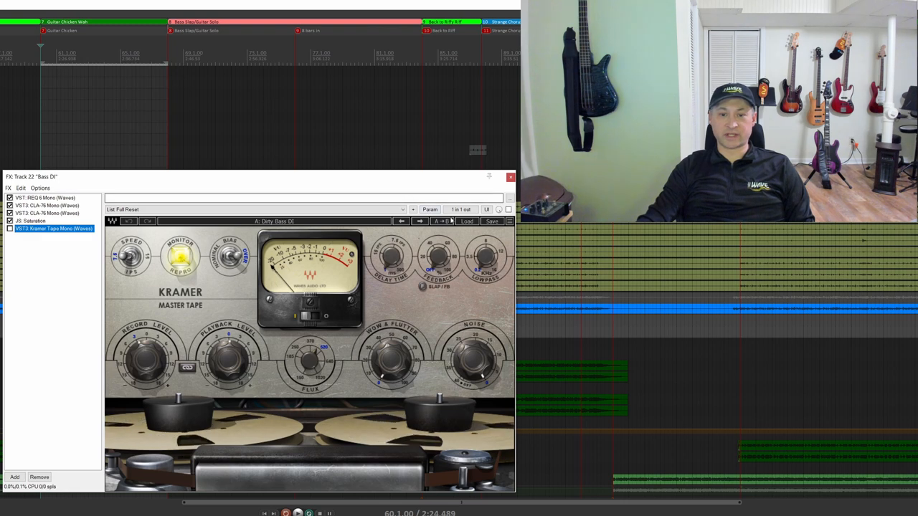
Show Kramer Tape Mono with the Dirty Bass DI preset and enable it
{"action": "left_click", "coordinate": [467, 221]}
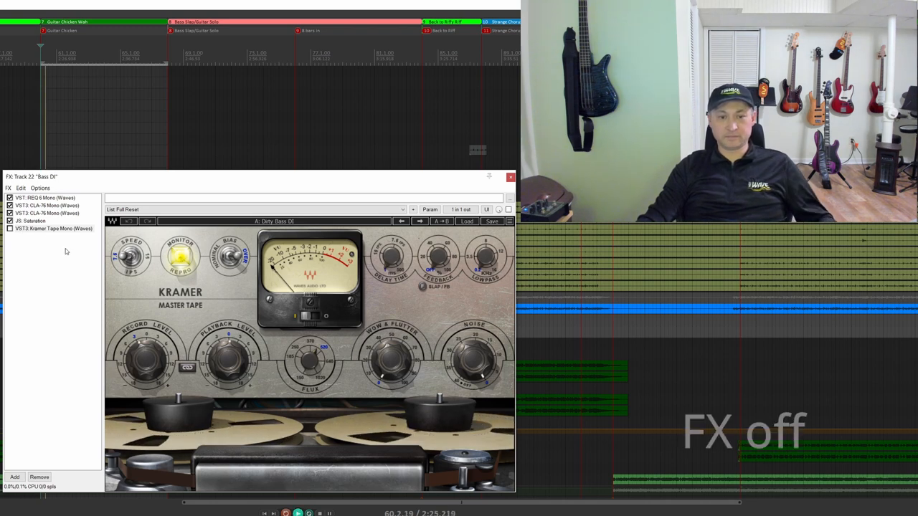
{"action": "left_click", "coordinate": [10, 228]}
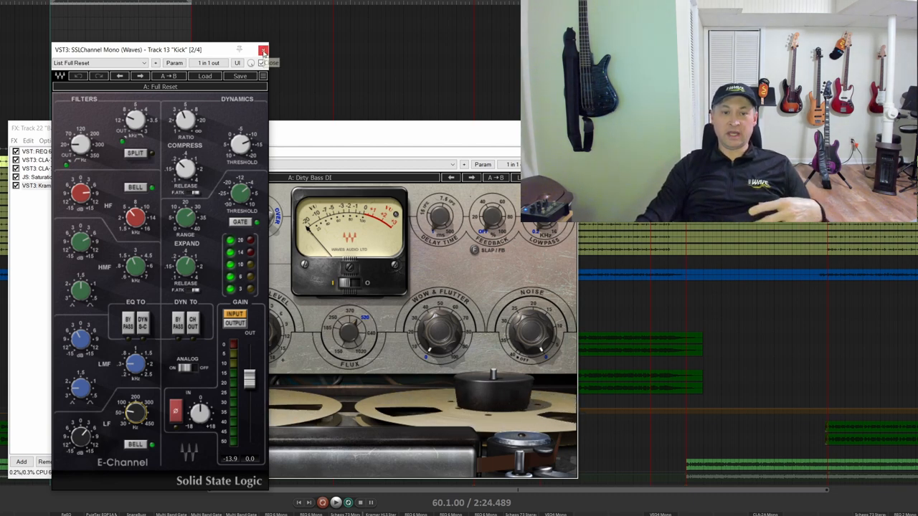
Close the Kick track's SSLChannel plugin window
{"action": "left_click", "coordinate": [263, 49]}
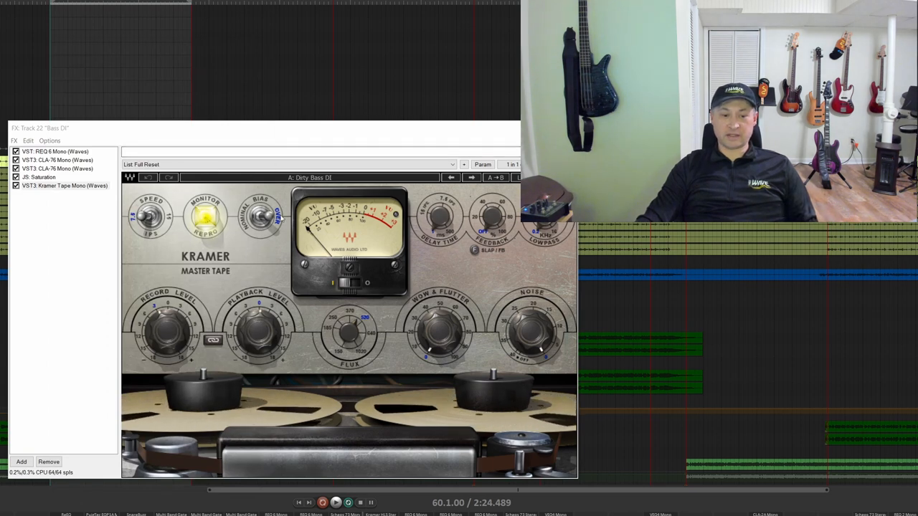